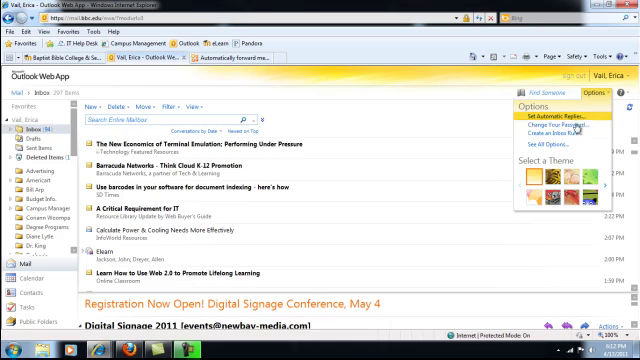
{"action": "mouse_move", "coordinate": [552, 132]}
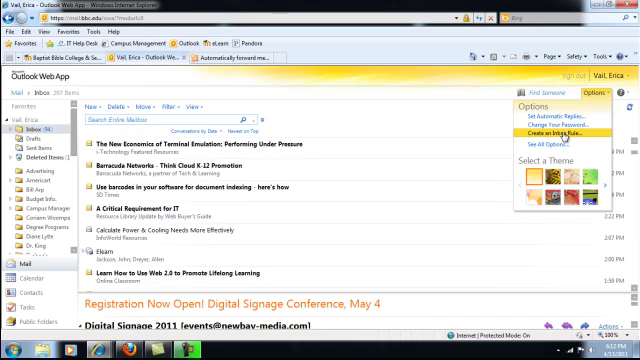
- Go to the Inbox Rules page from the Options menu
{"action": "left_click", "coordinate": [548, 132]}
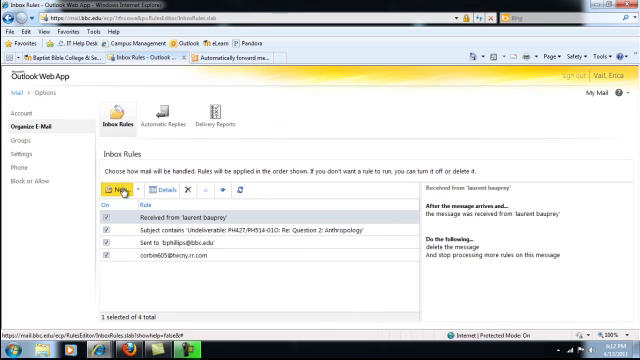
- Start a new rule with the condition 'It was received from...'
{"action": "left_click", "coordinate": [104, 192]}
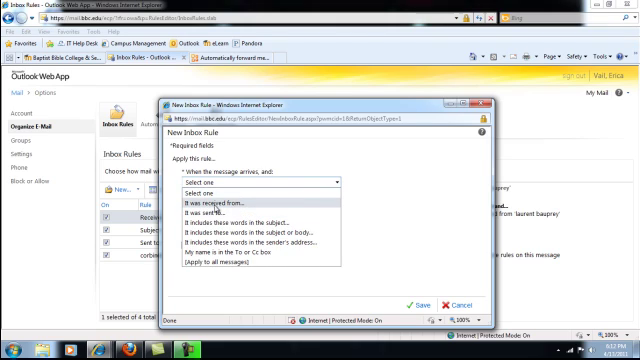
{"action": "left_click", "coordinate": [194, 202]}
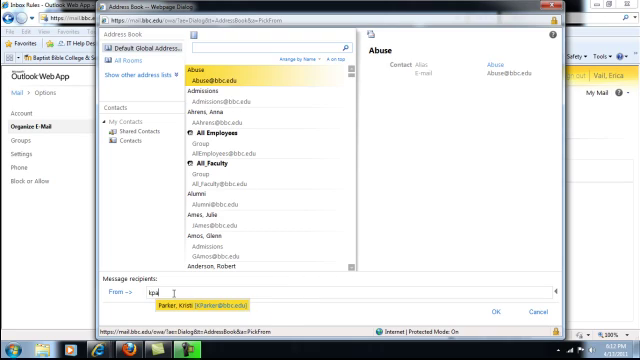
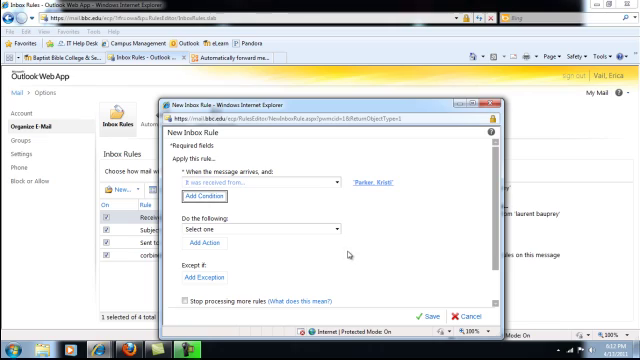
{"action": "left_click", "coordinate": [258, 228]}
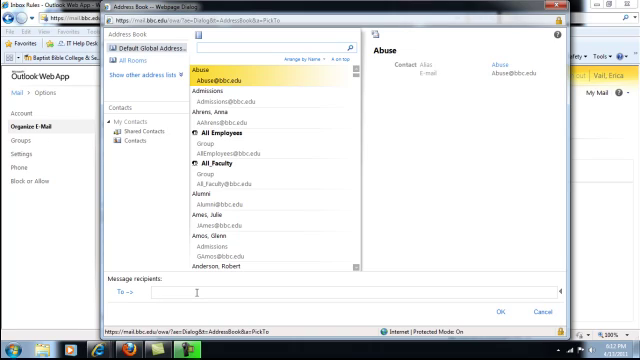
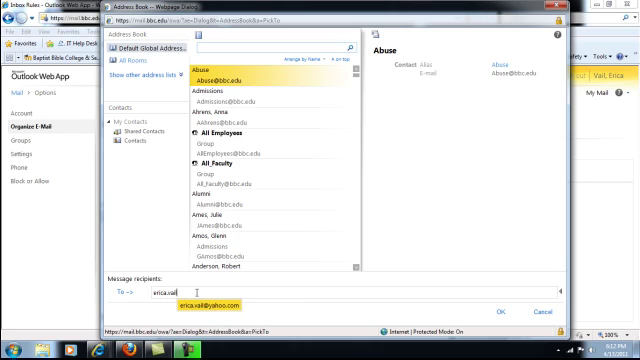